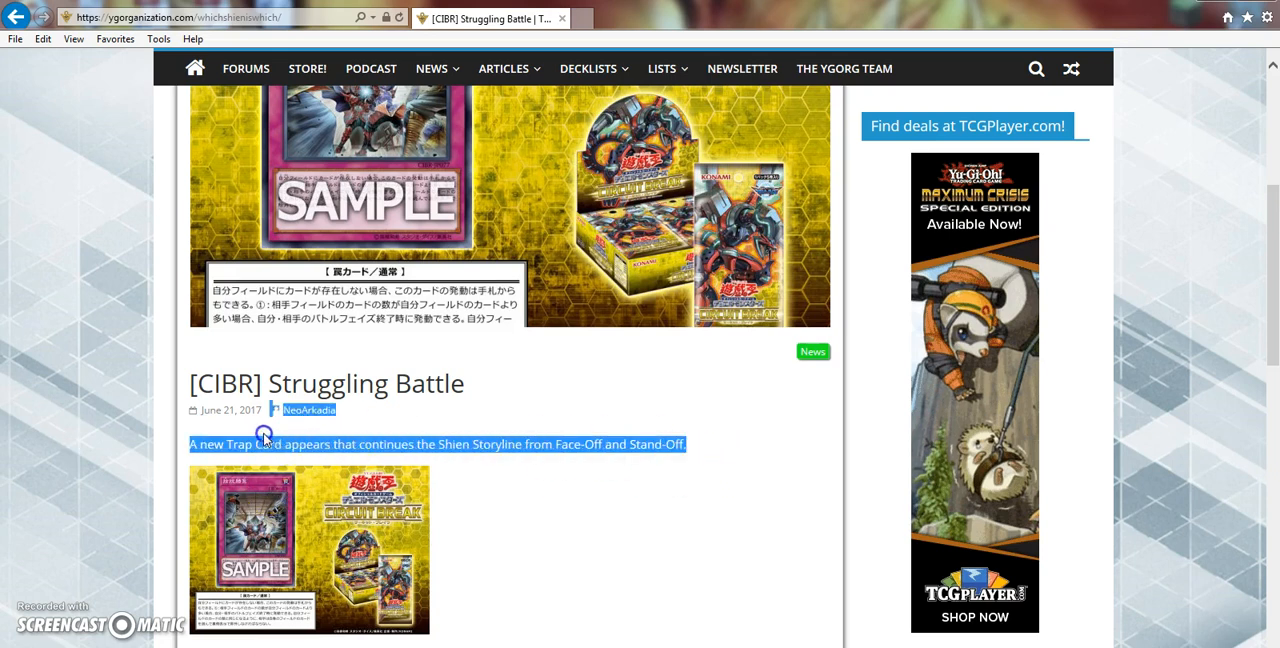
Scroll the article to show the CIBR-JP077 Struggling Battle card text and Source link.
left_click(664, 471)
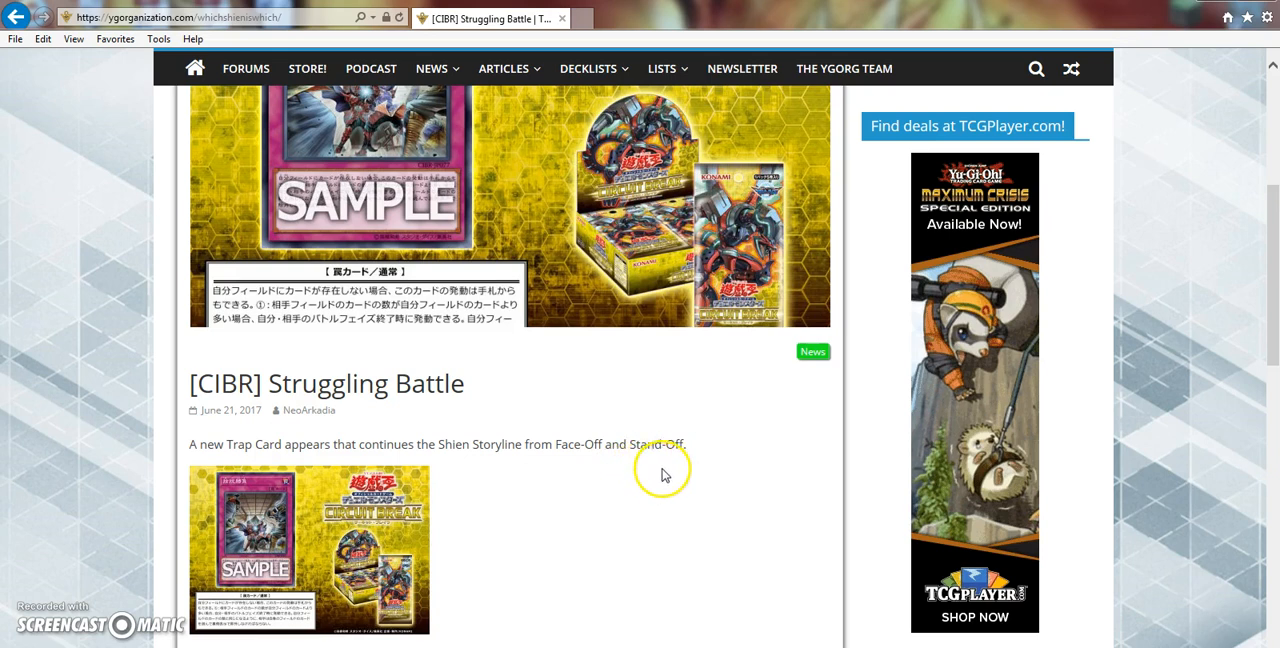
mouse_move(669, 459)
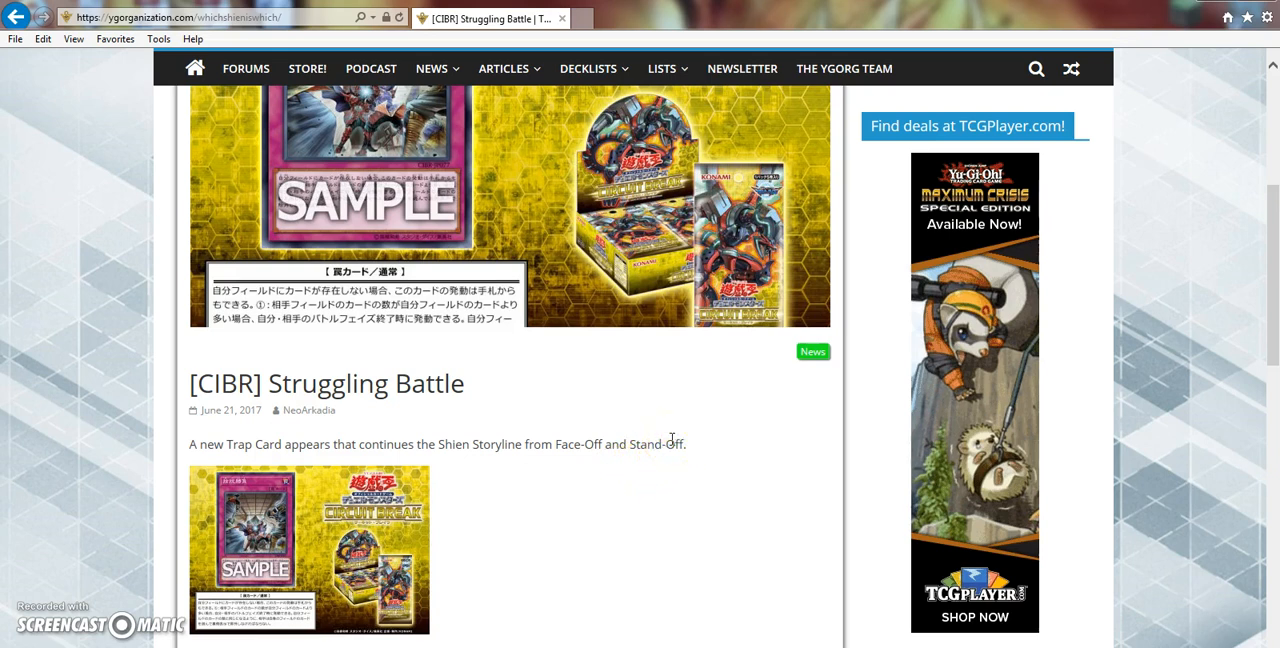
left_click_drag(253, 444, 687, 444)
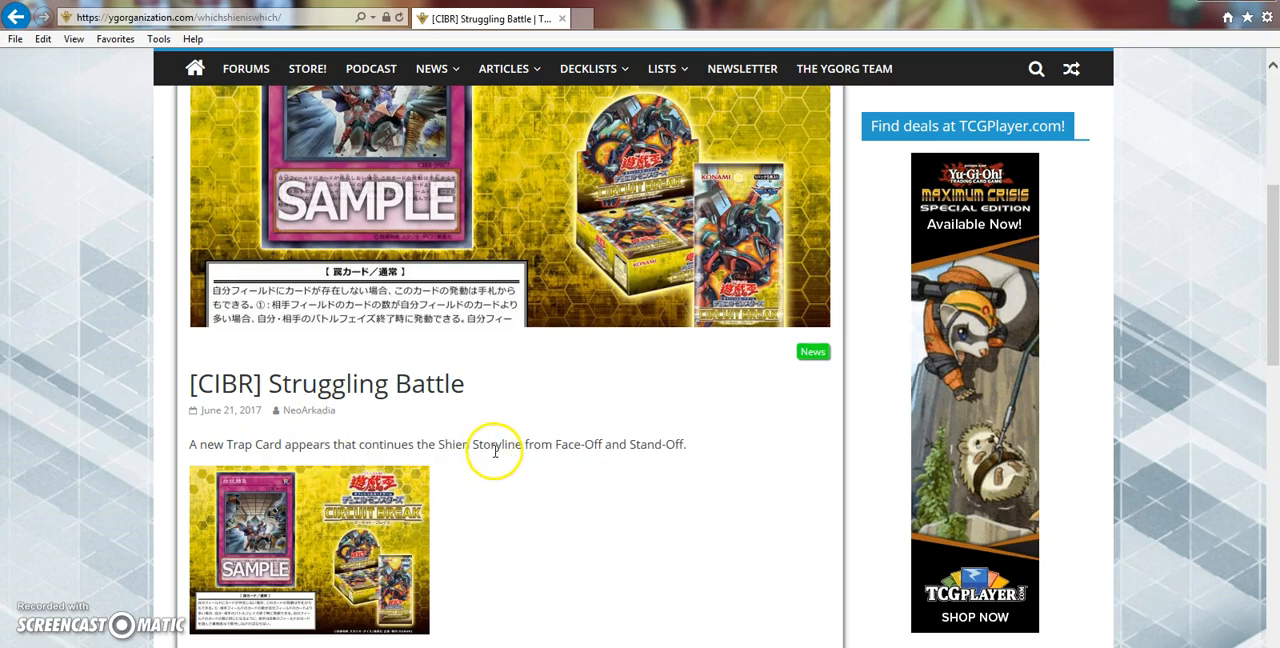
mouse_move(637, 487)
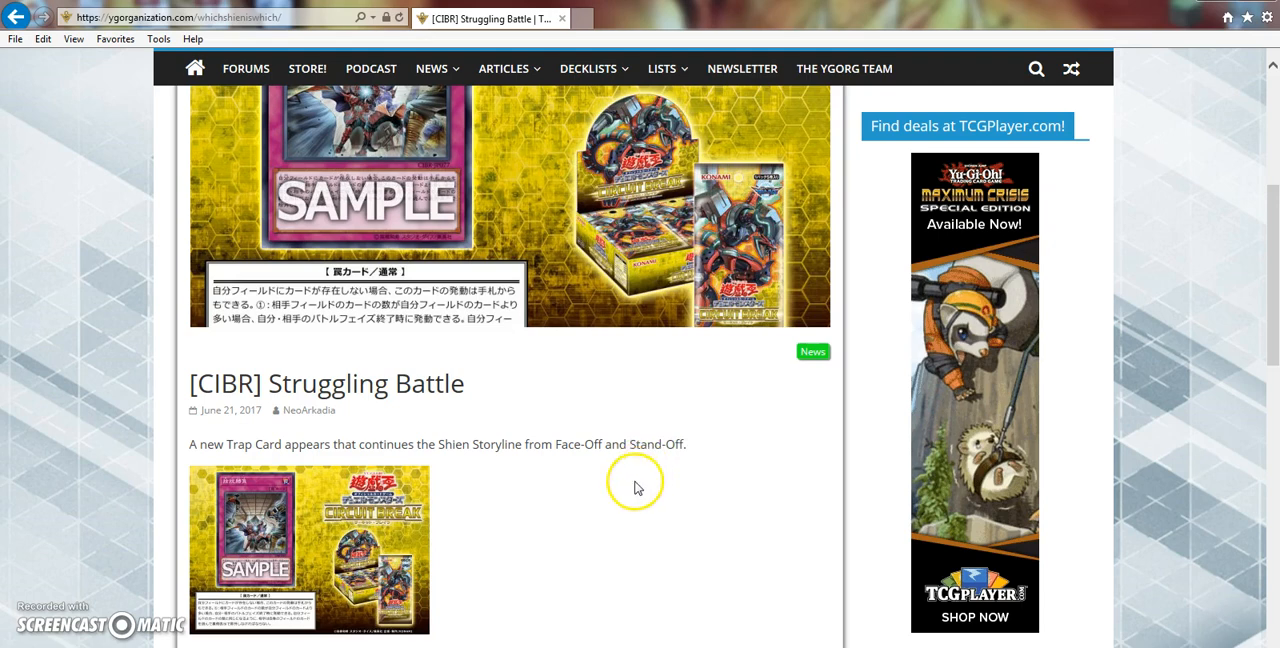
mouse_move(601, 517)
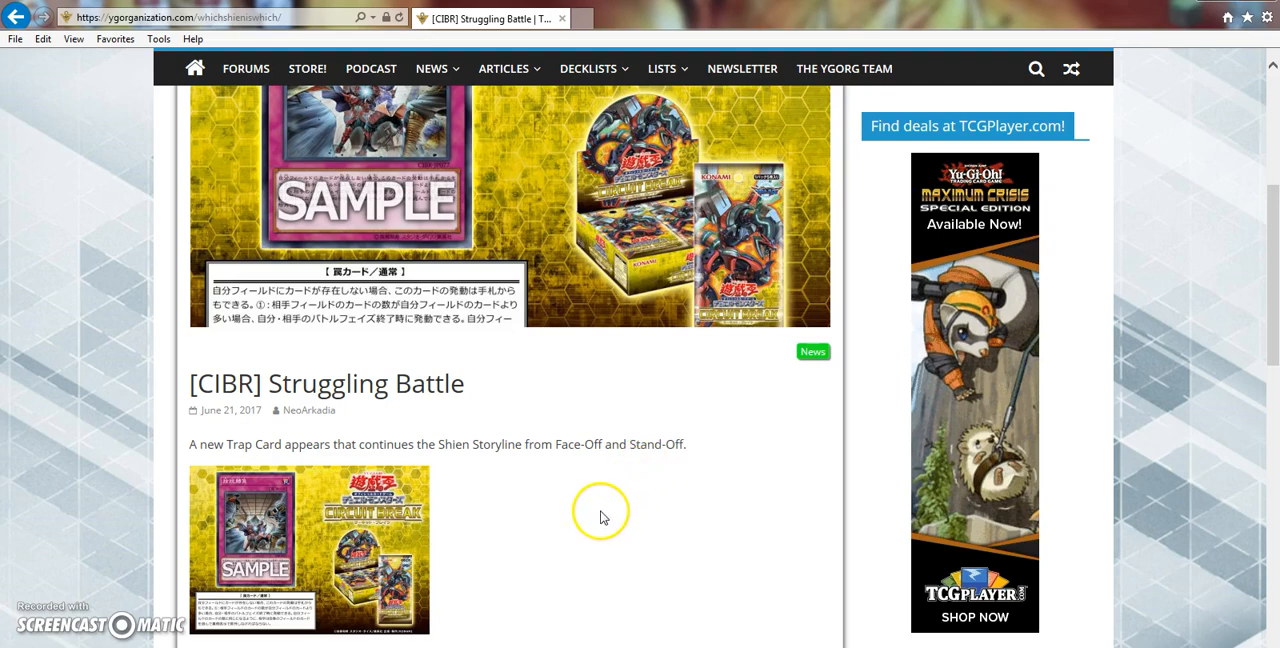
scroll("down", 3)
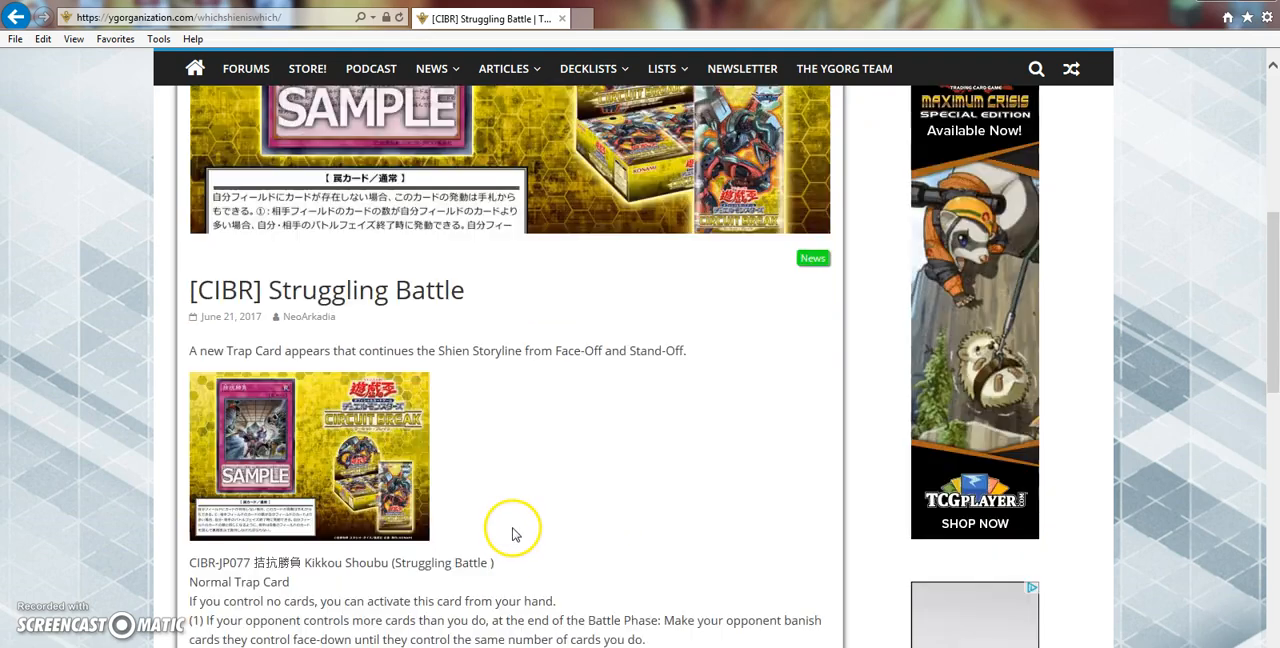
scroll("down", 3)
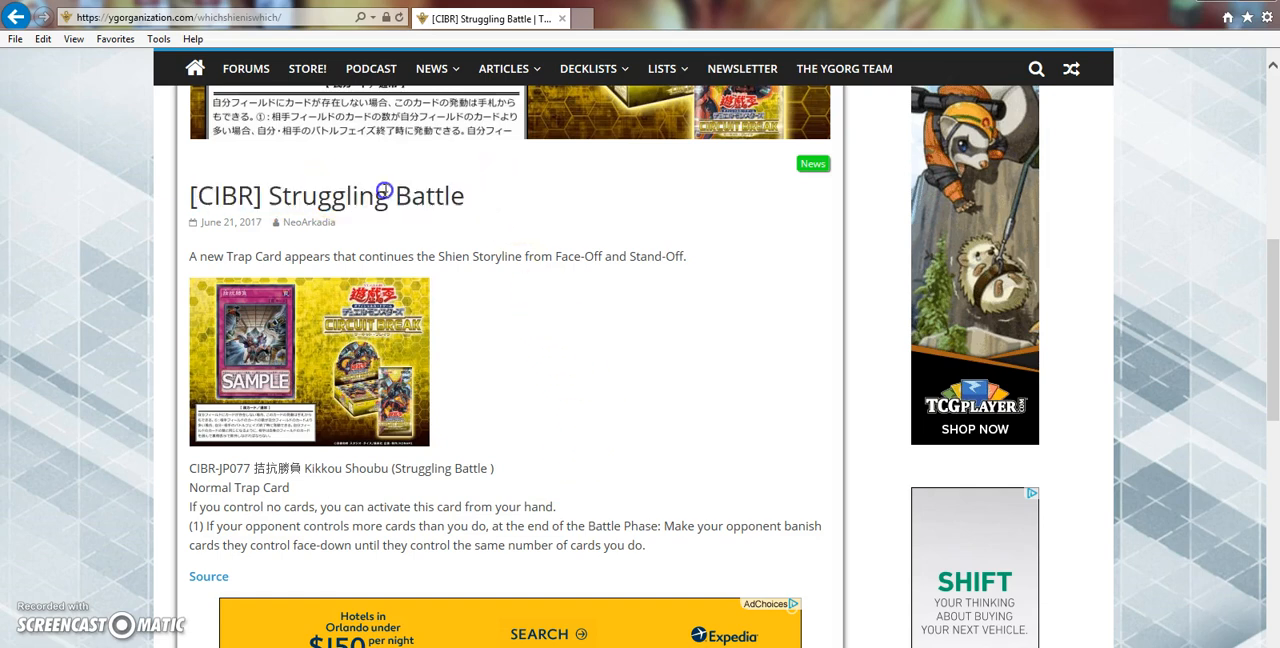
mouse_move(595, 423)
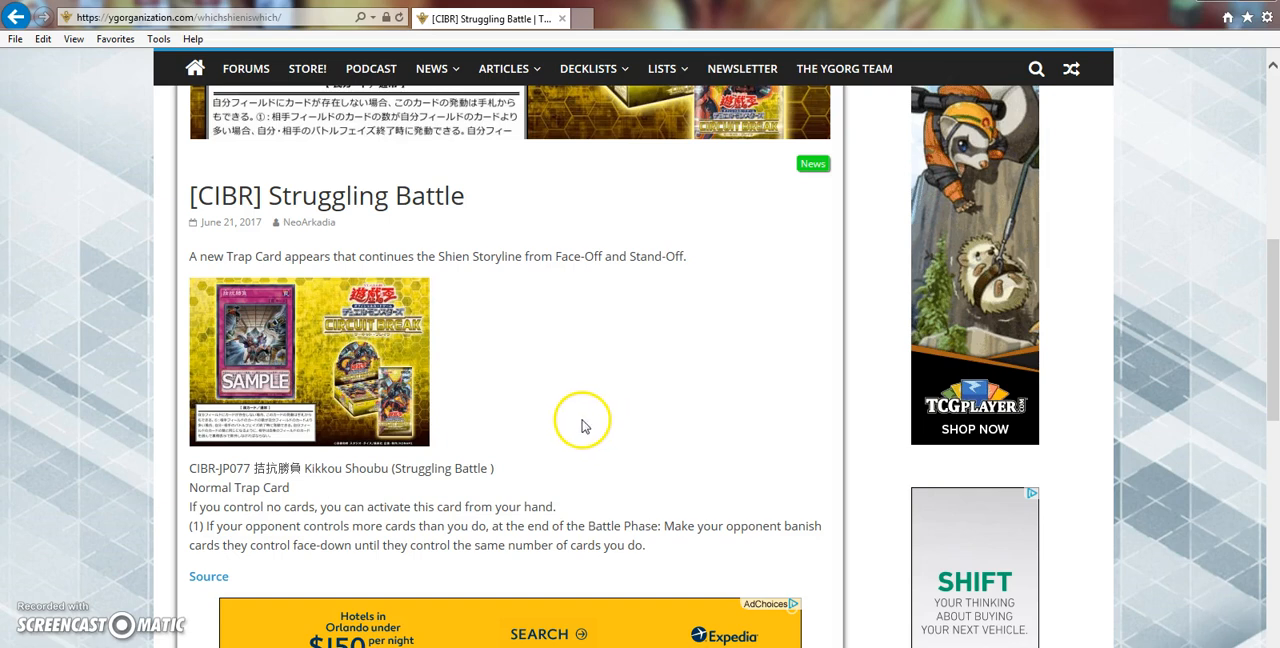
mouse_move(568, 401)
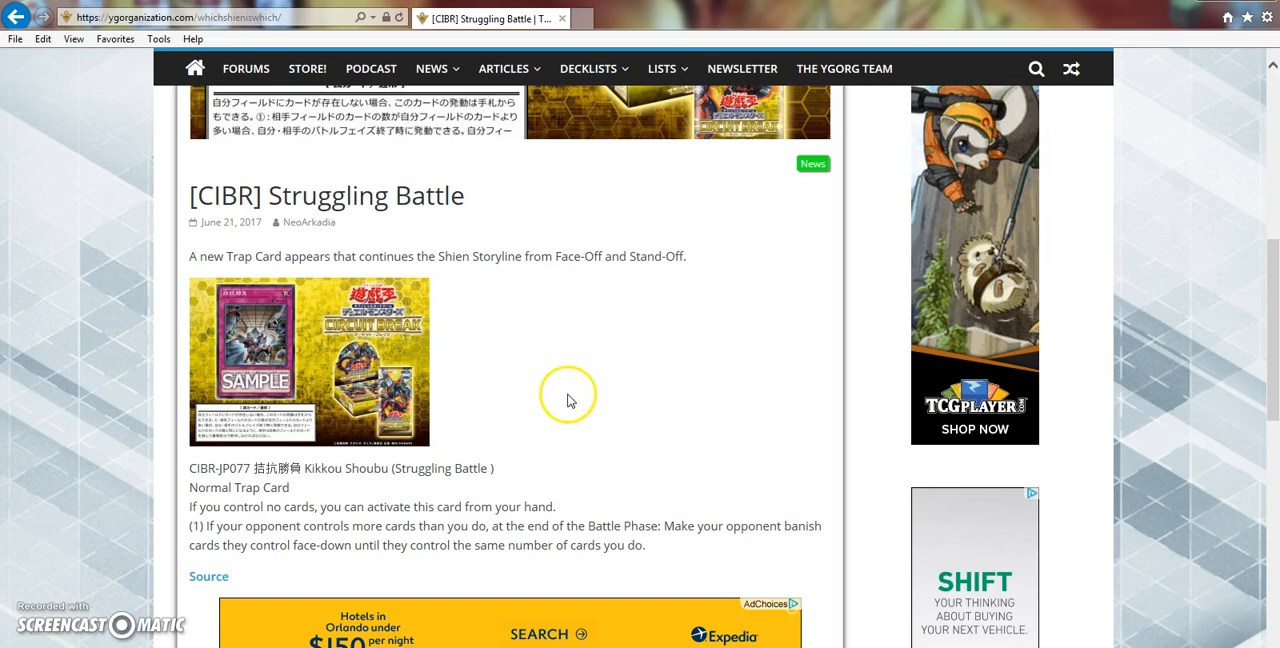
mouse_move(563, 405)
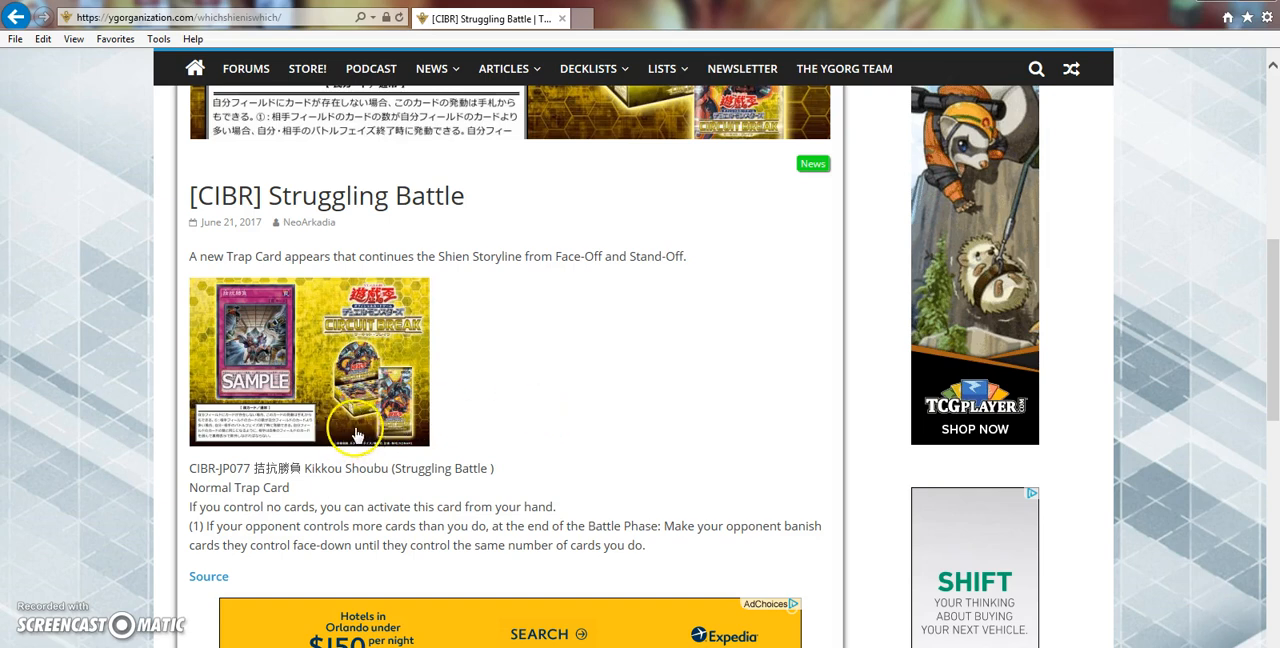
mouse_move(384, 468)
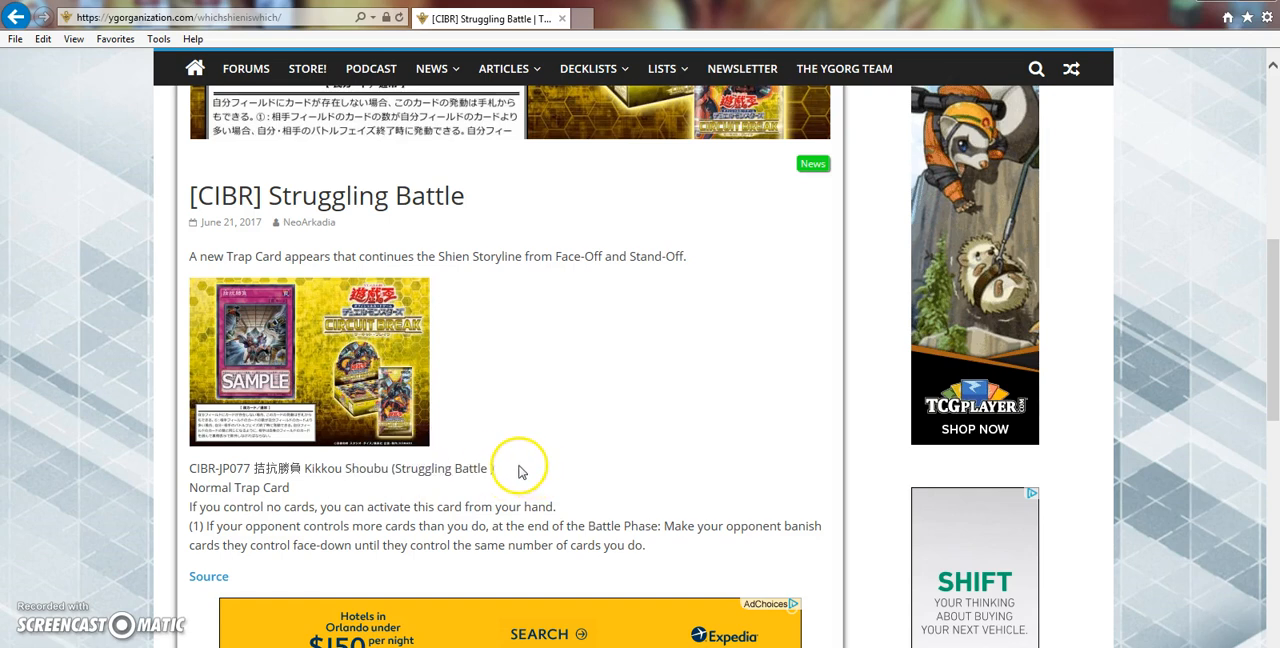
double_click(468, 468)
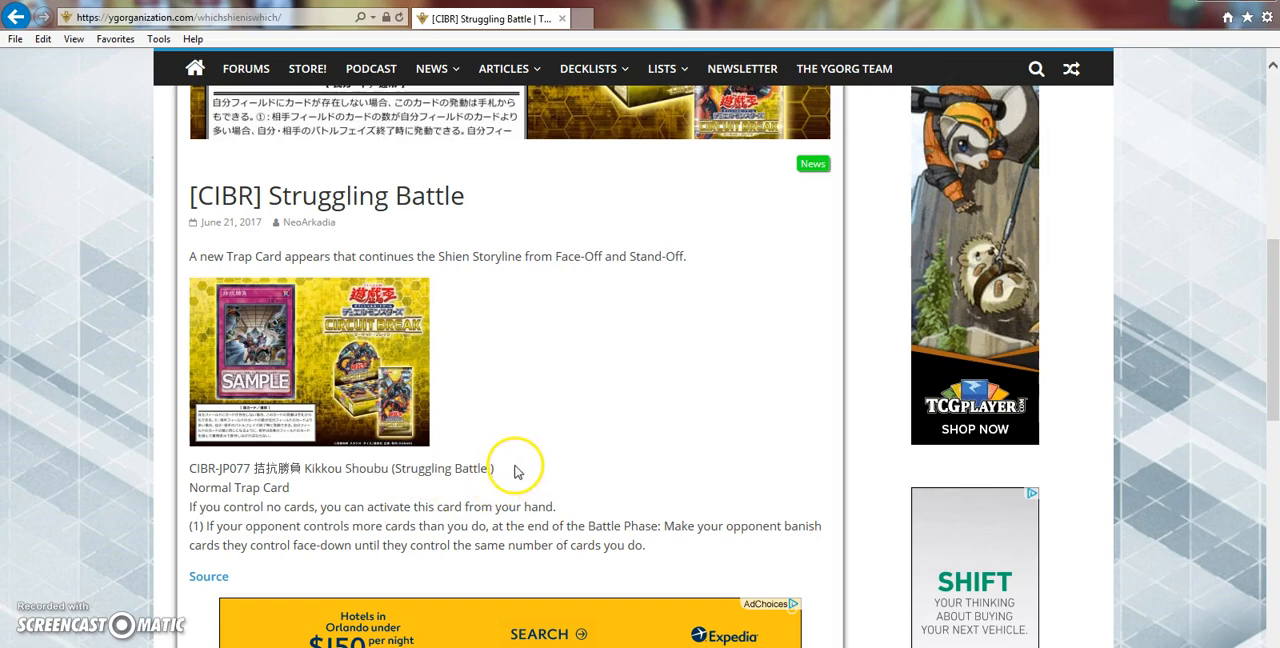
mouse_move(340, 448)
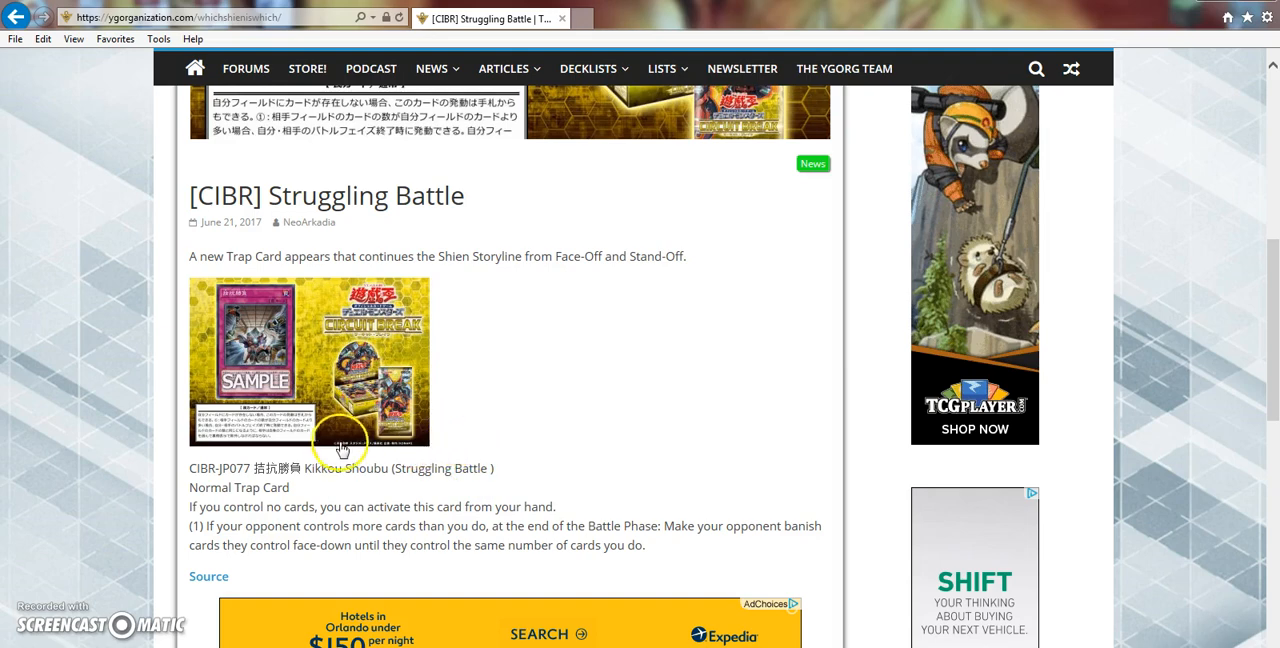
mouse_move(323, 499)
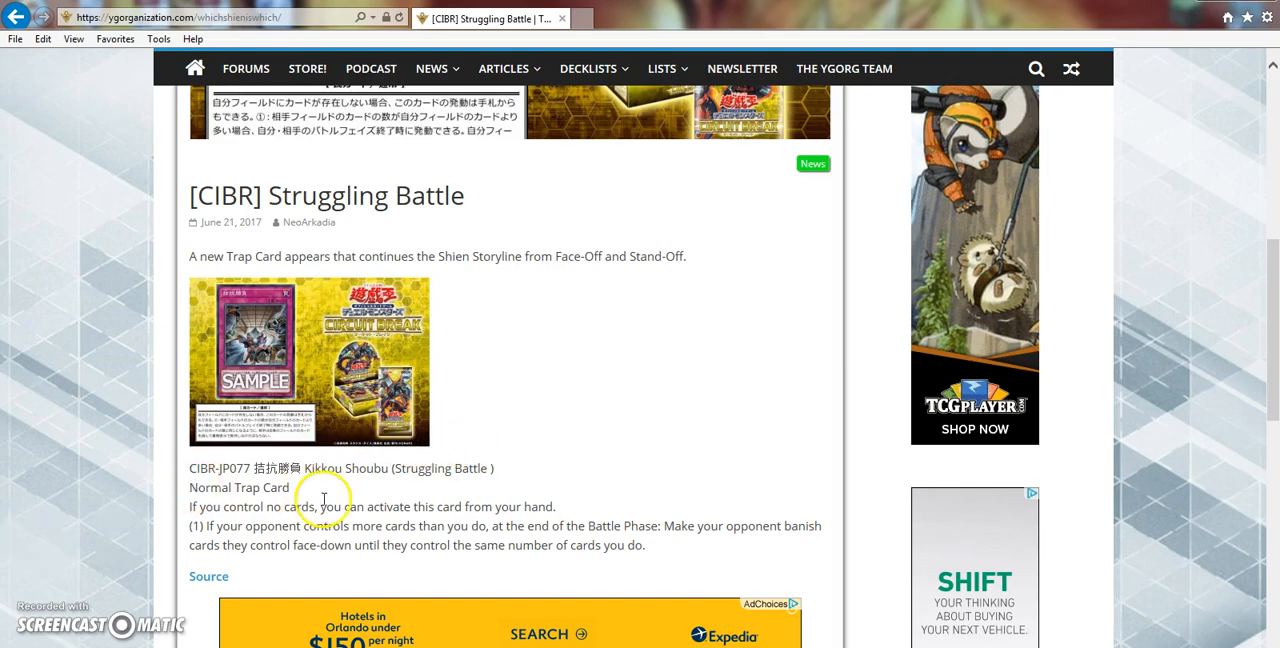
Scroll to the end of the Struggling Battle post, showing neighbouring OCG article links and author box.
scroll("up", 3)
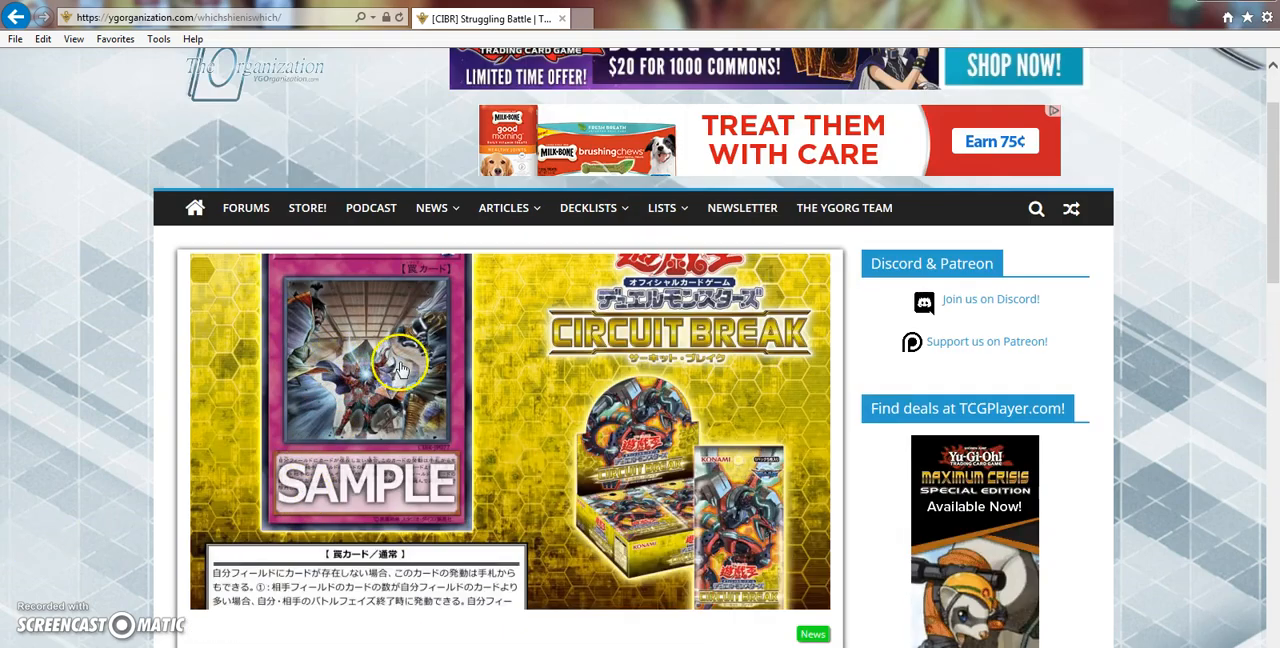
mouse_move(272, 388)
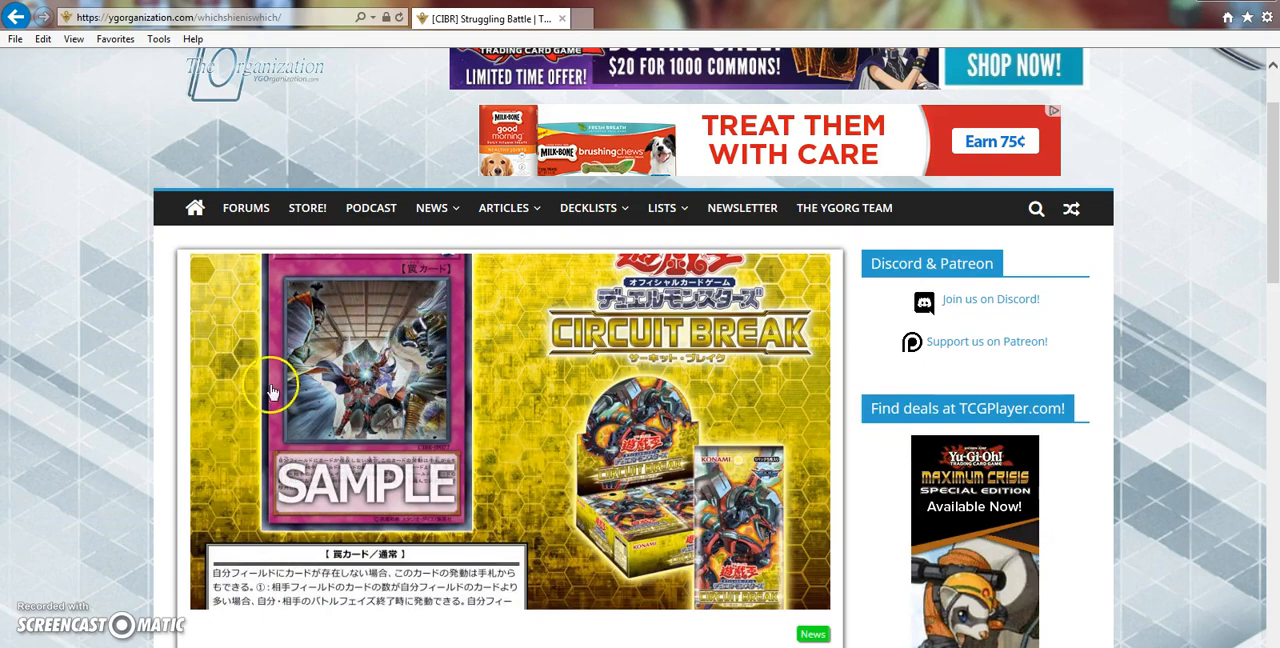
scroll("down", 3)
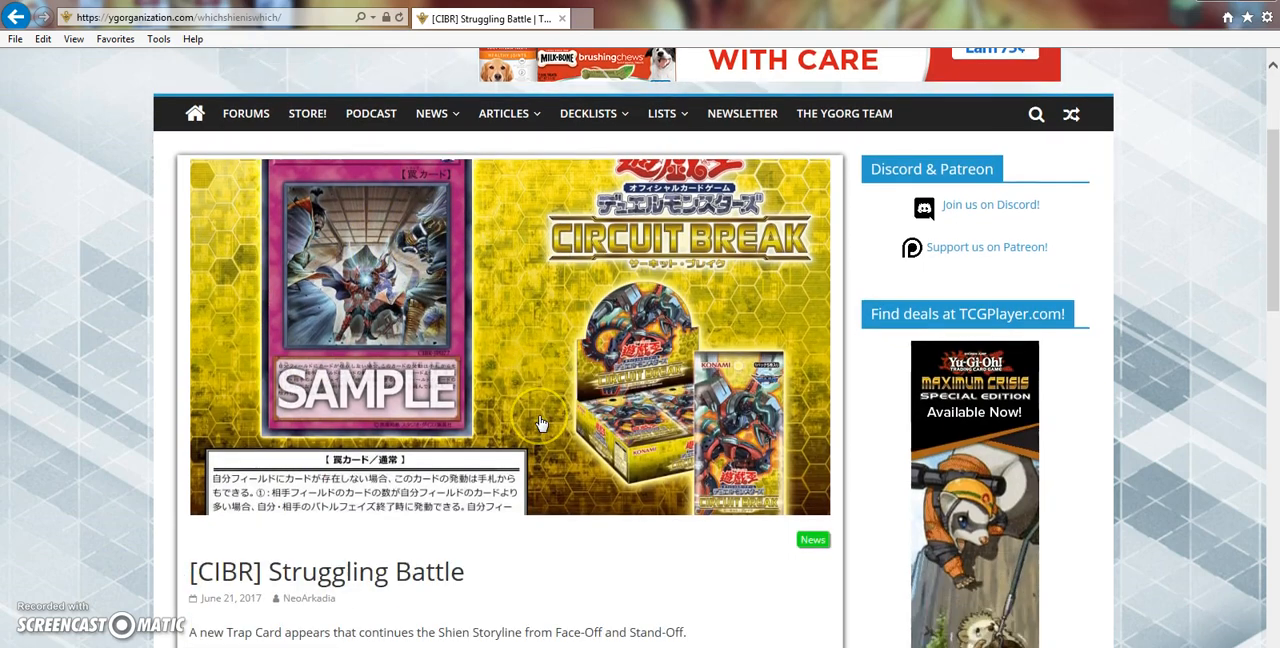
scroll("down", 3)
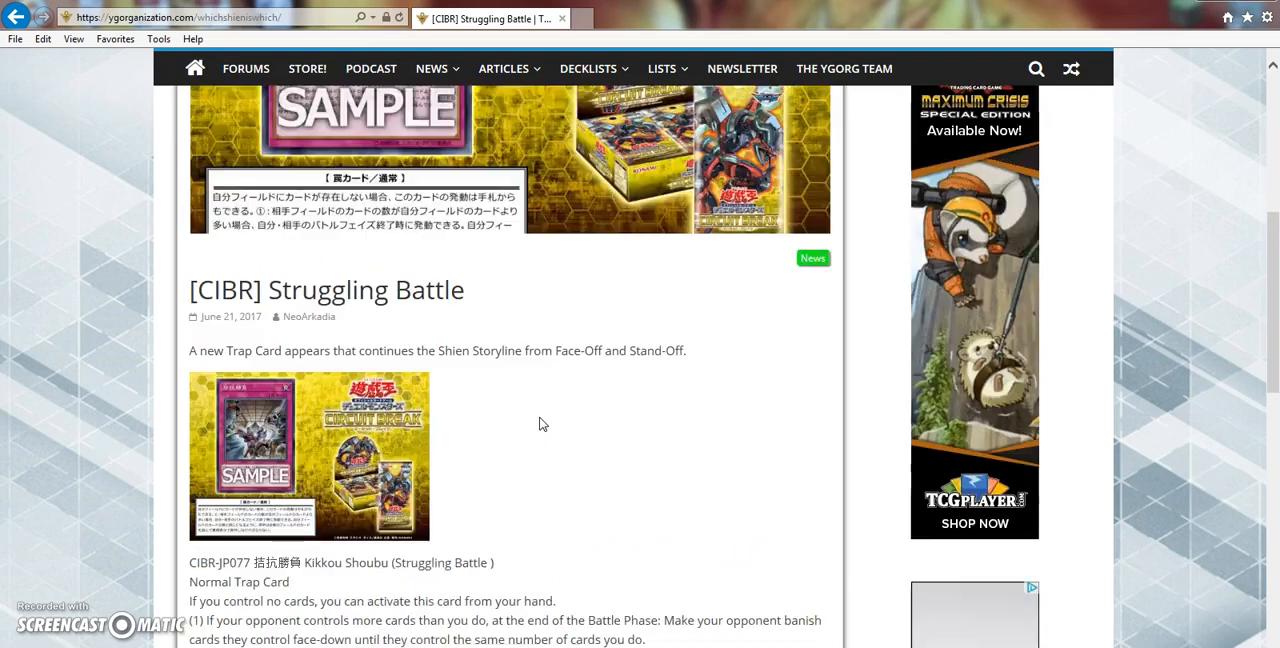
scroll("down", 3)
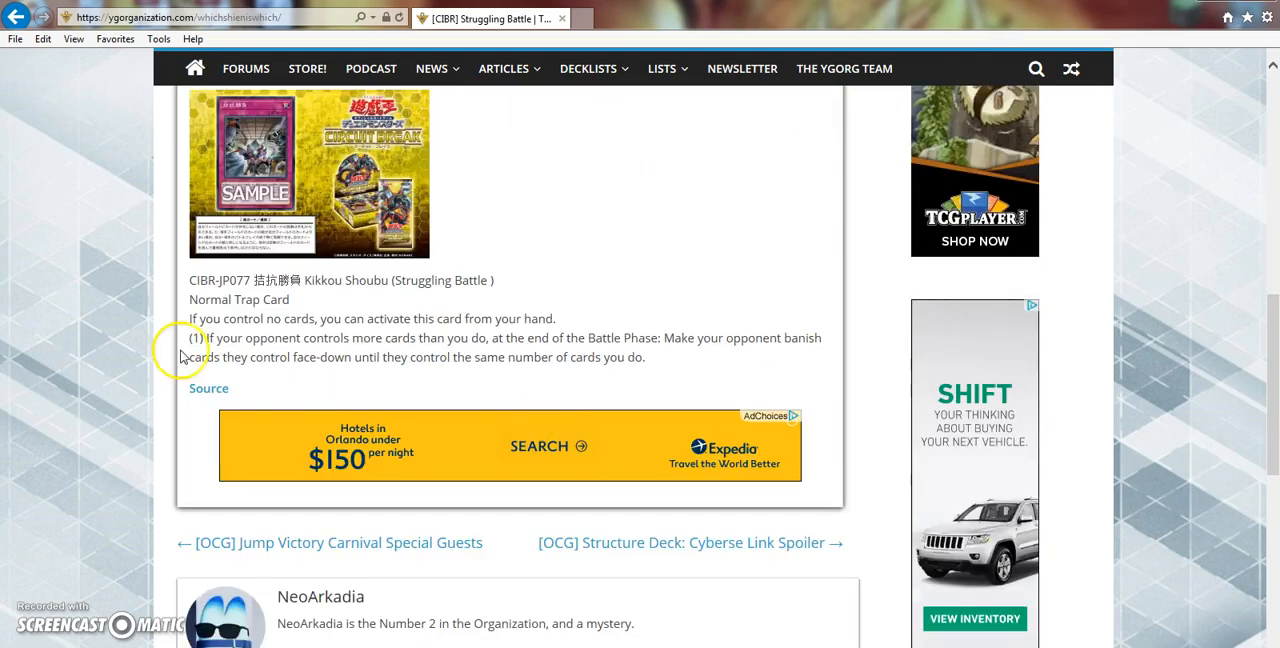
mouse_move(408, 337)
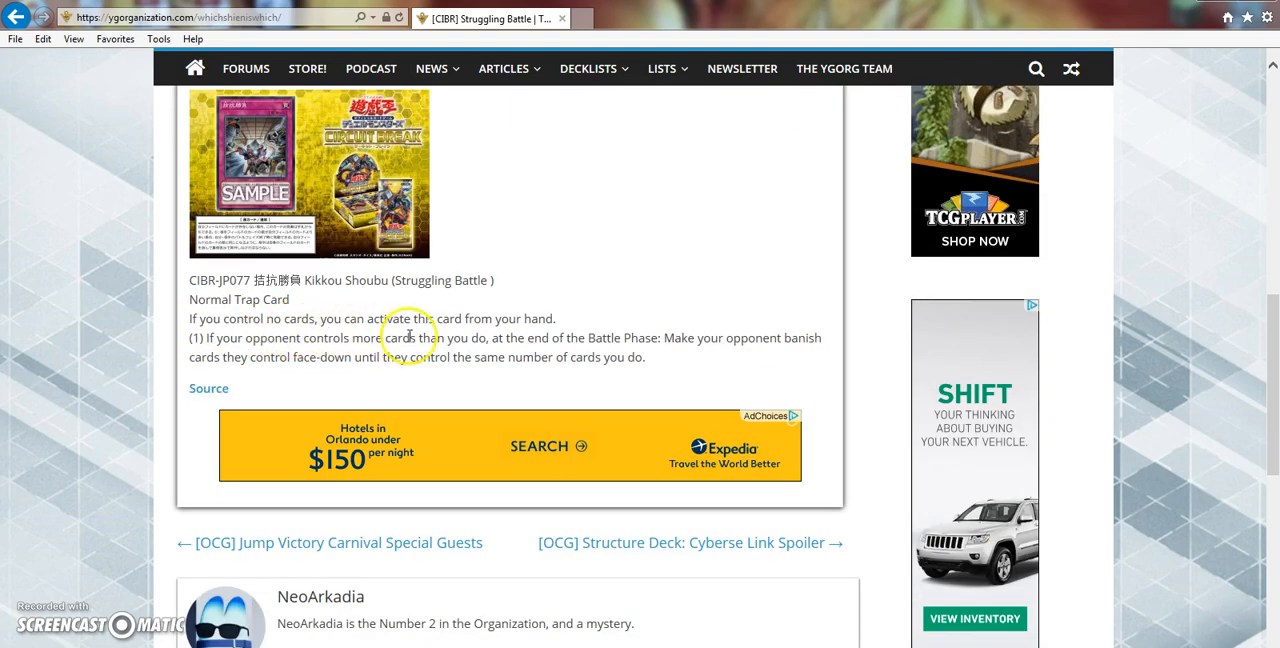
mouse_move(620, 299)
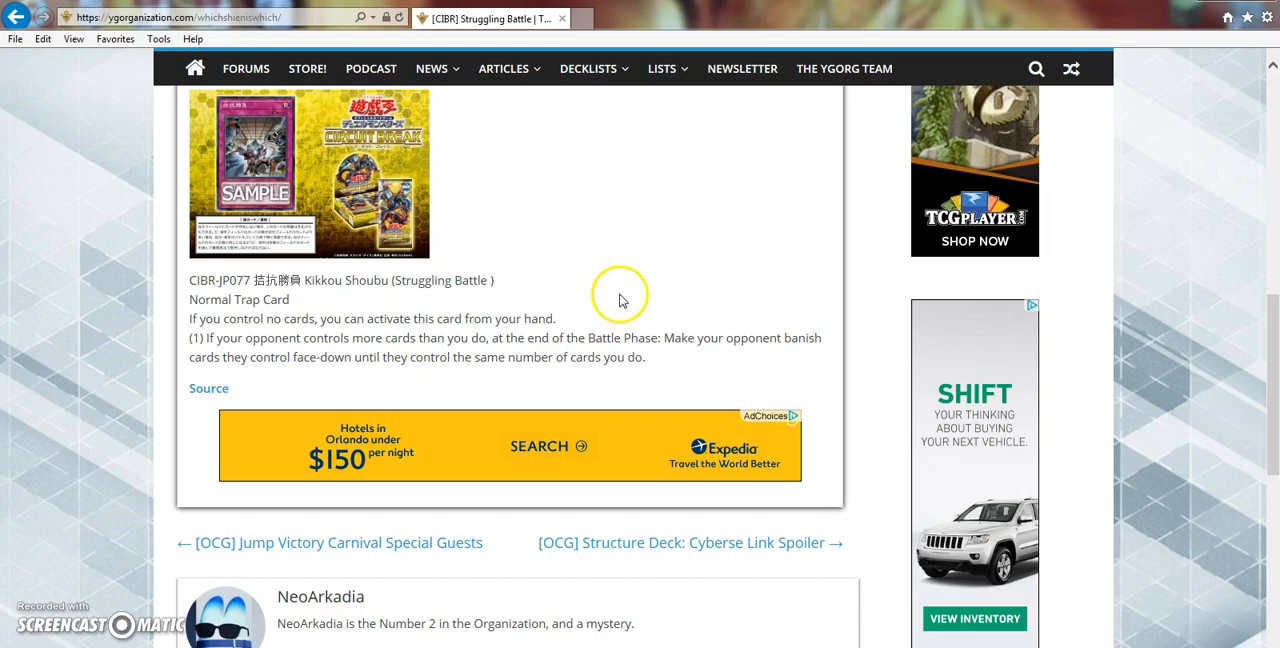
mouse_move(620, 300)
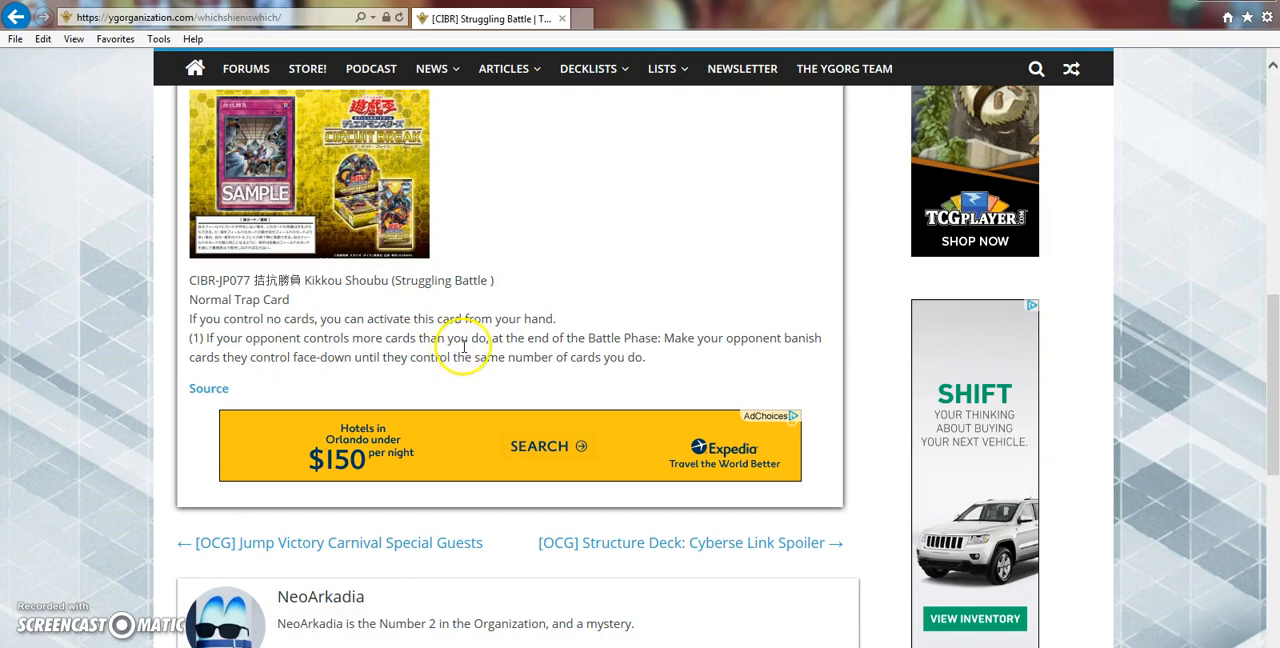
mouse_move(665, 340)
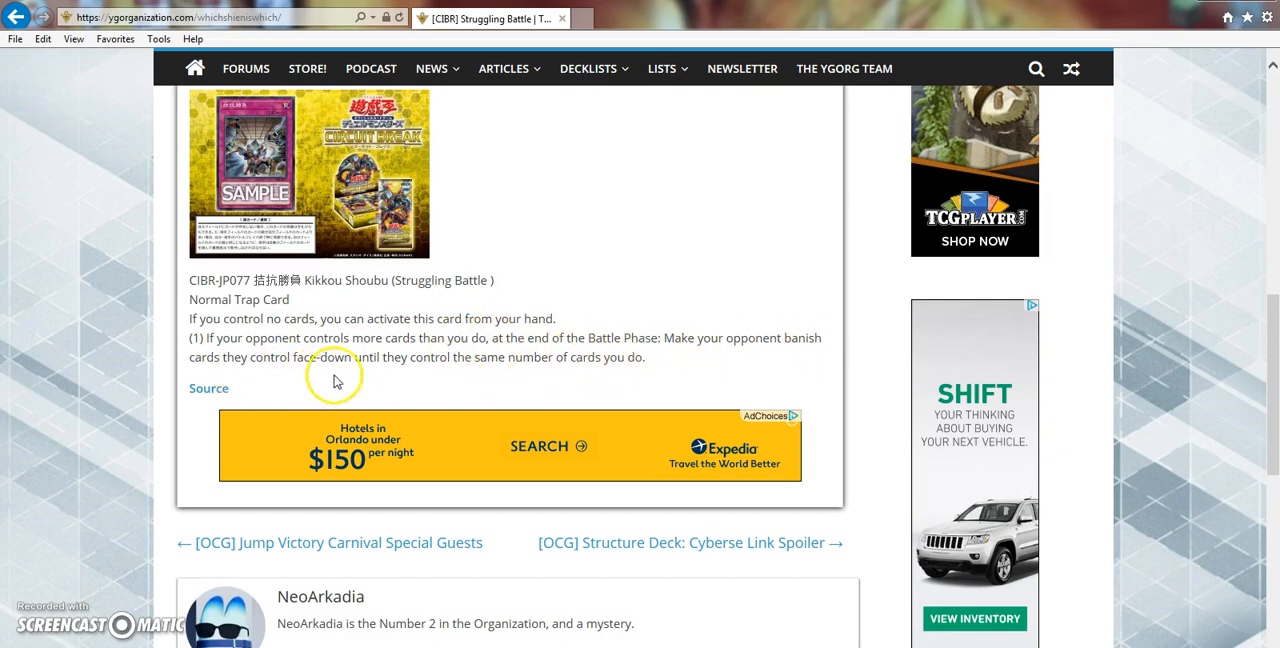
mouse_move(508, 385)
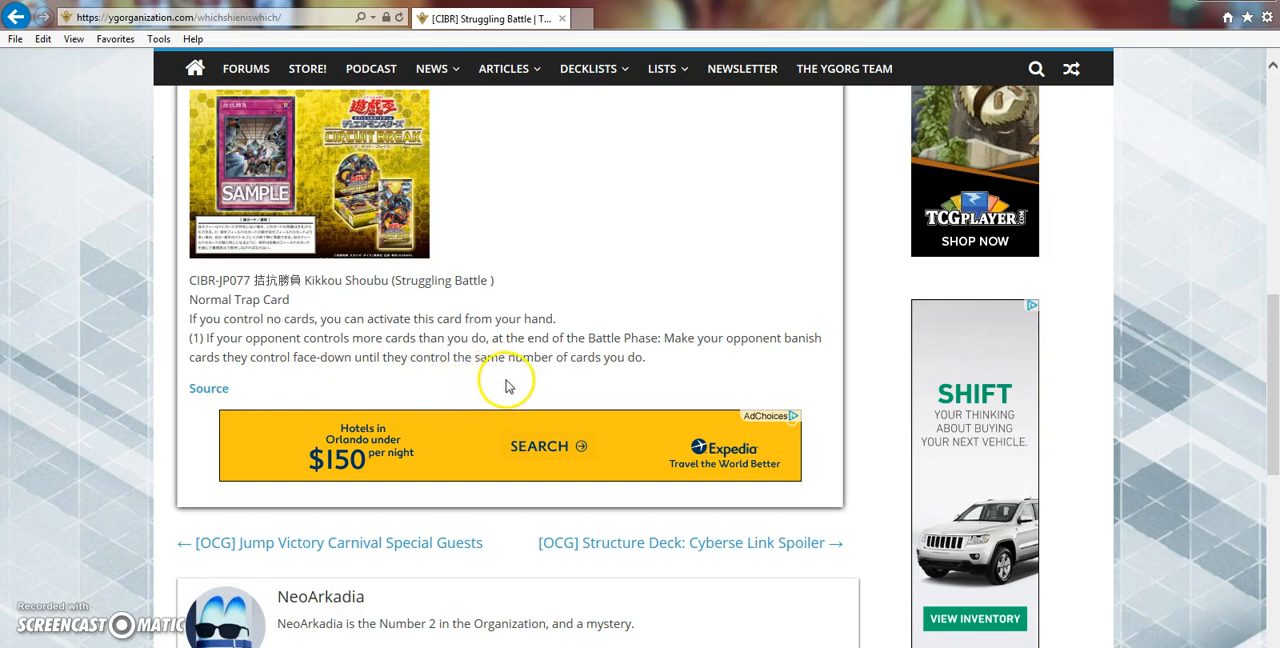
mouse_move(680, 286)
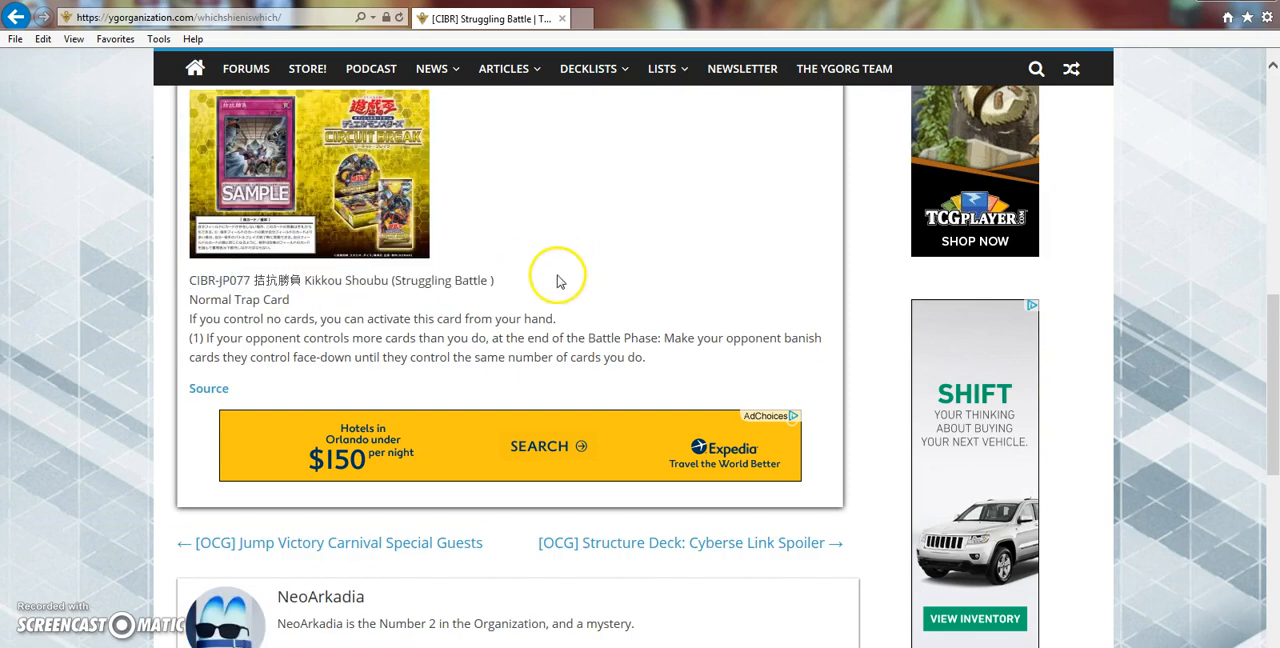
mouse_move(518, 297)
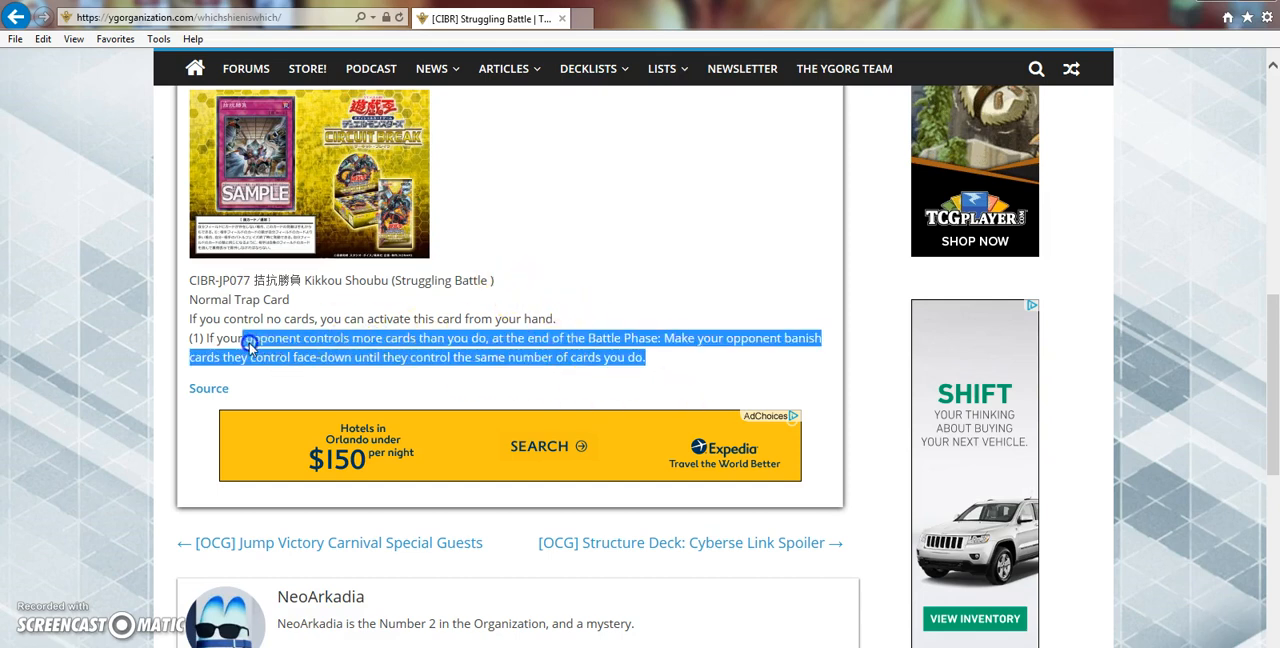
left_click(642, 362)
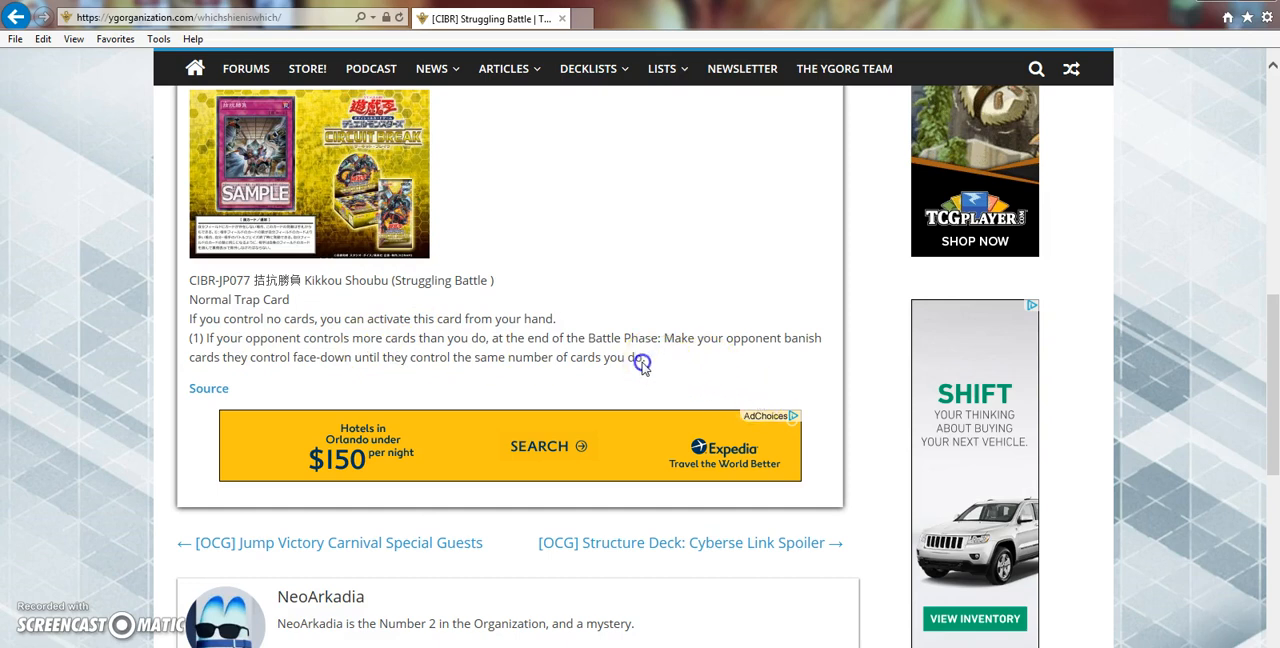
mouse_move(670, 358)
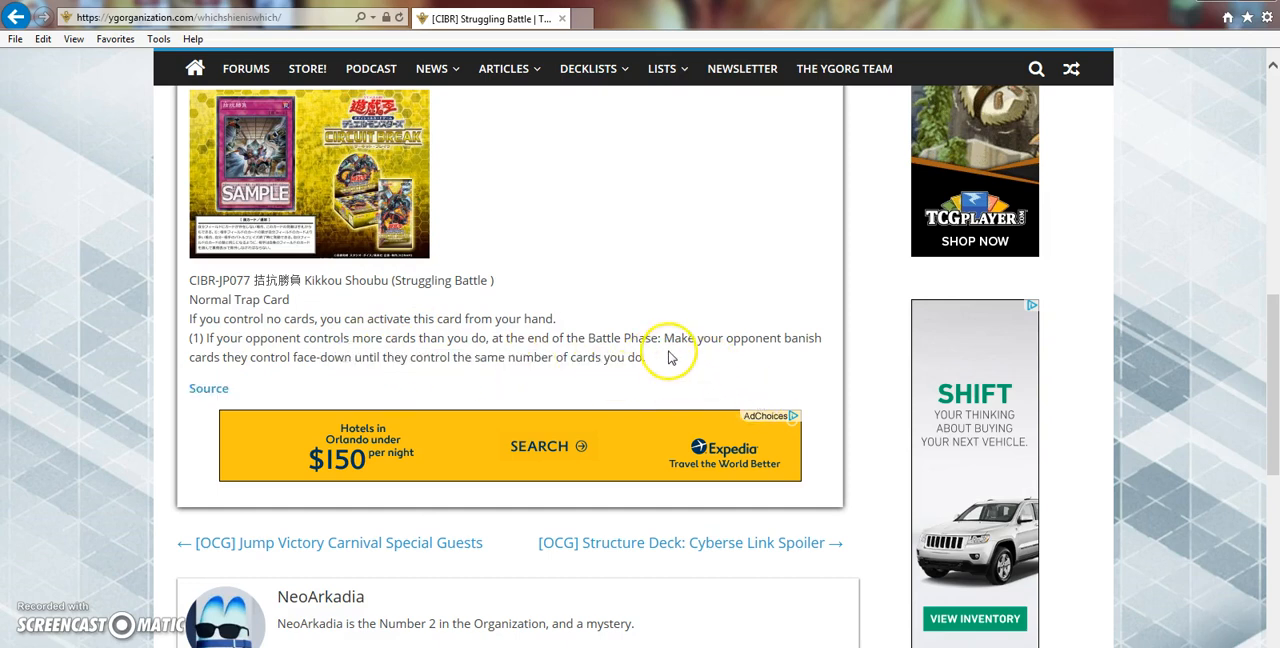
mouse_move(678, 363)
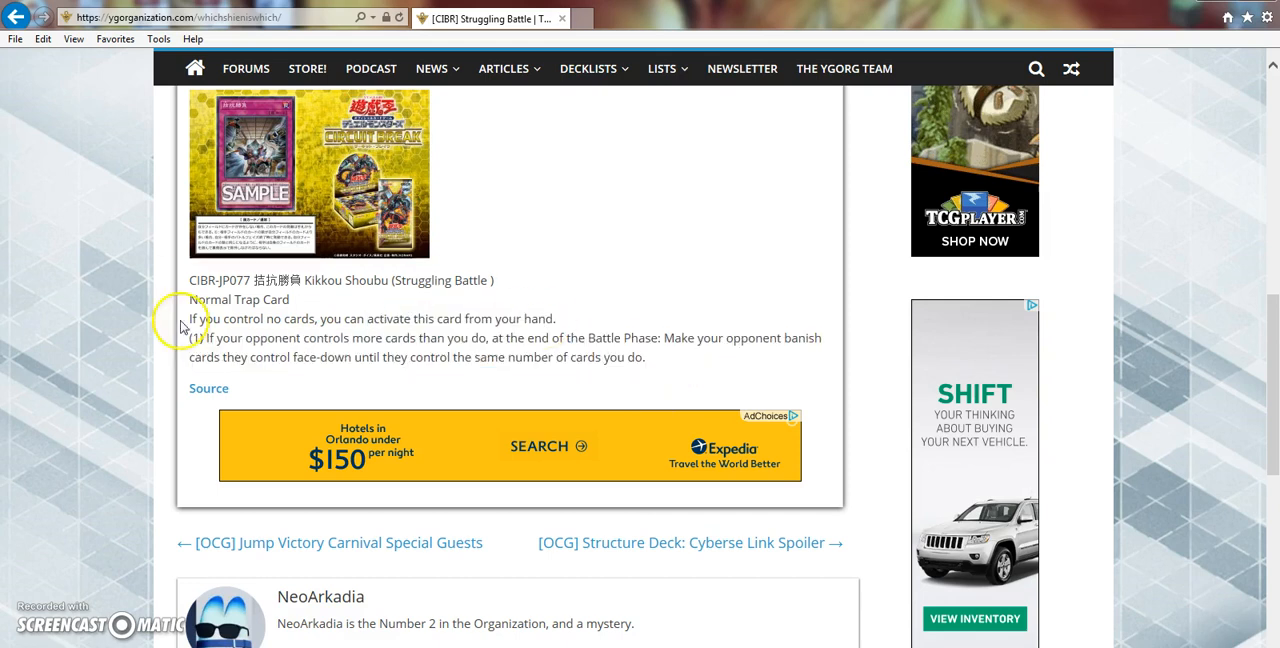
mouse_move(625, 308)
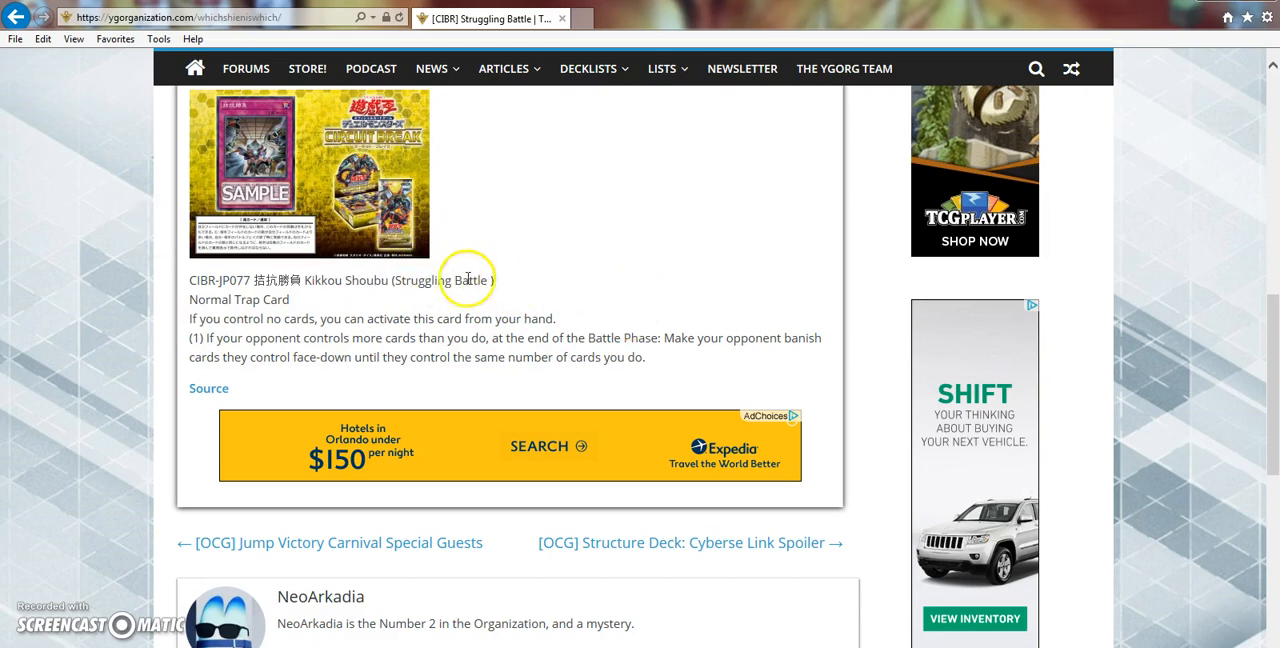
mouse_move(518, 272)
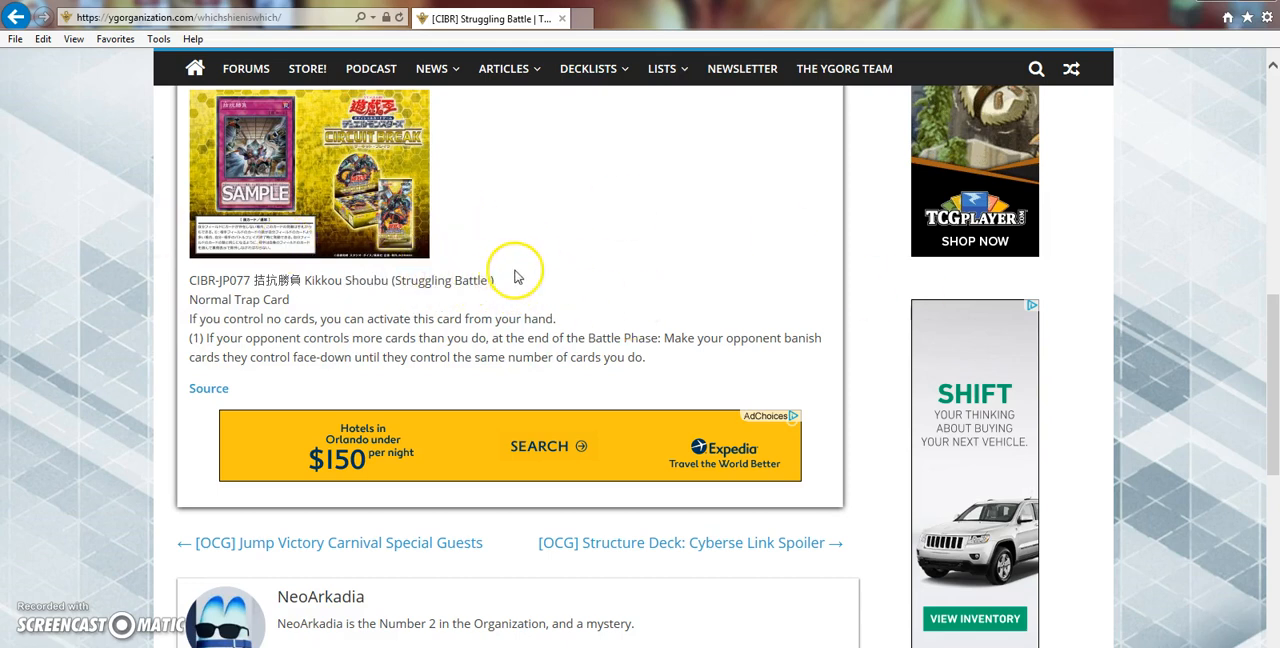
mouse_move(551, 290)
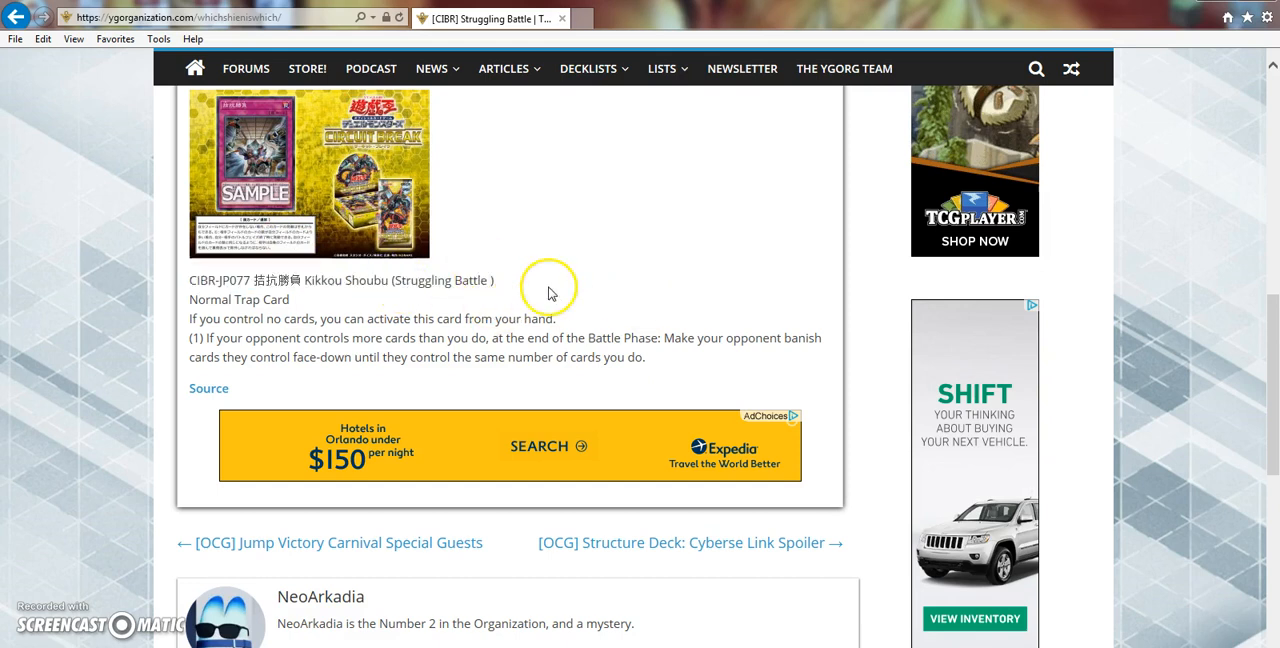
mouse_move(583, 387)
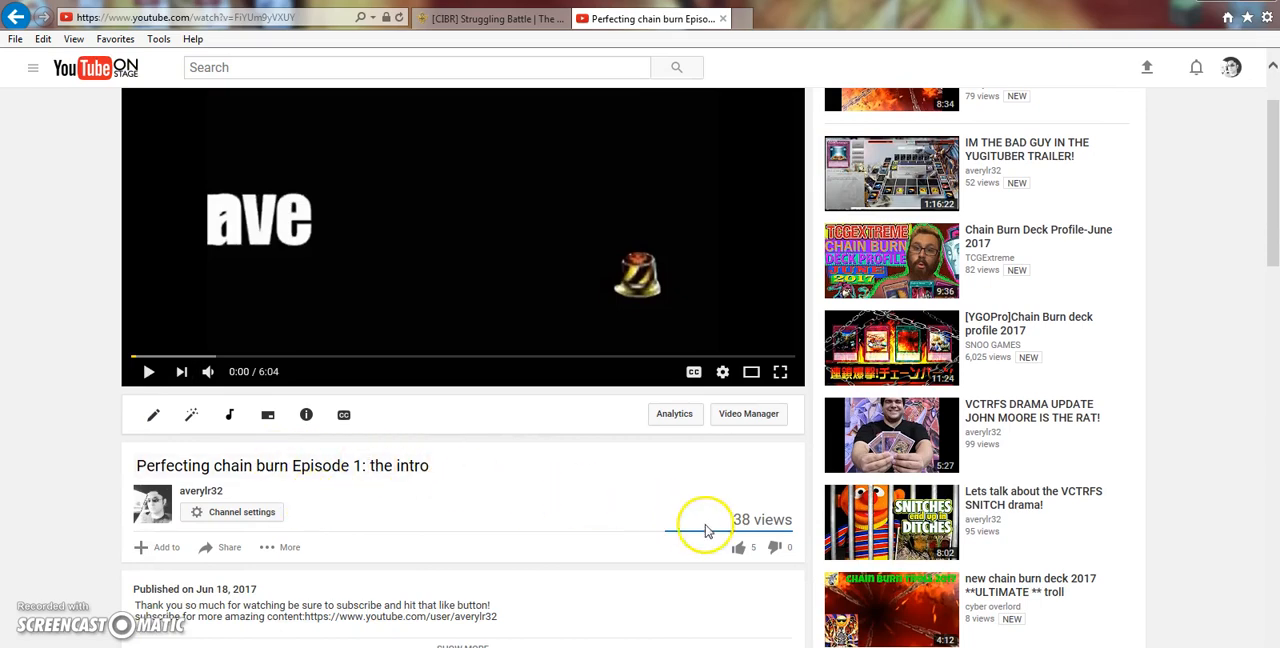
Scroll through the 'Perfecting chain burn Episode 1: the intro' page to its description and comments.
scroll("down", 3)
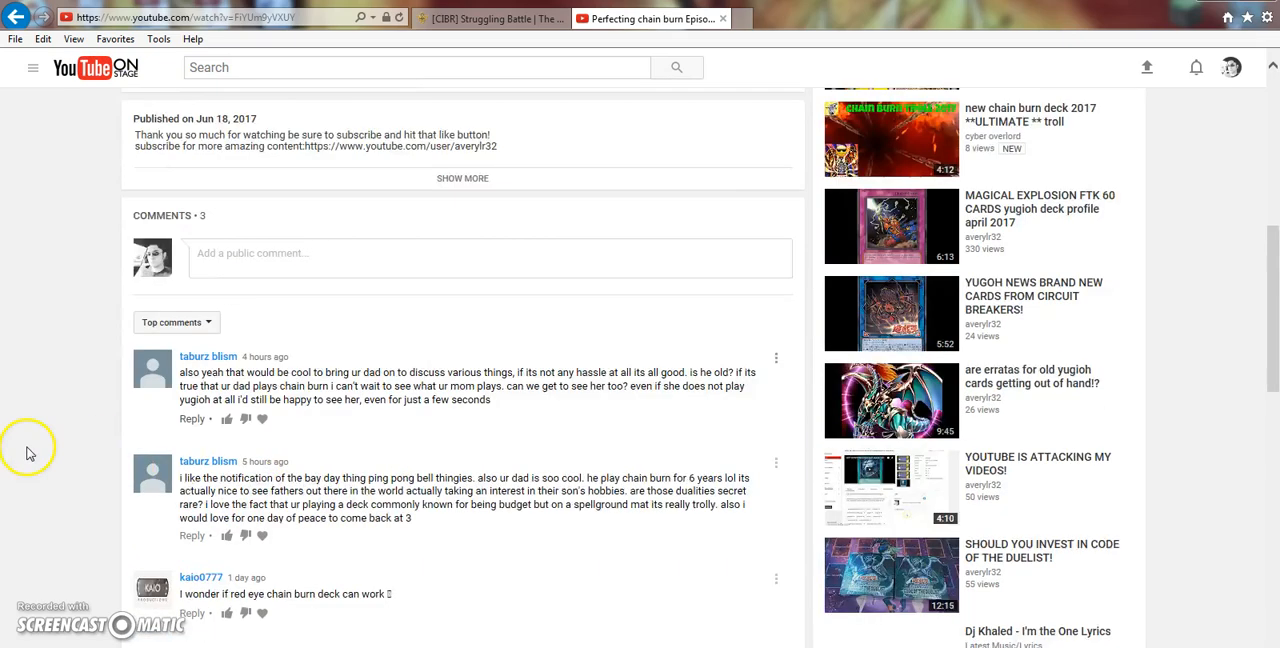
scroll("down", 3)
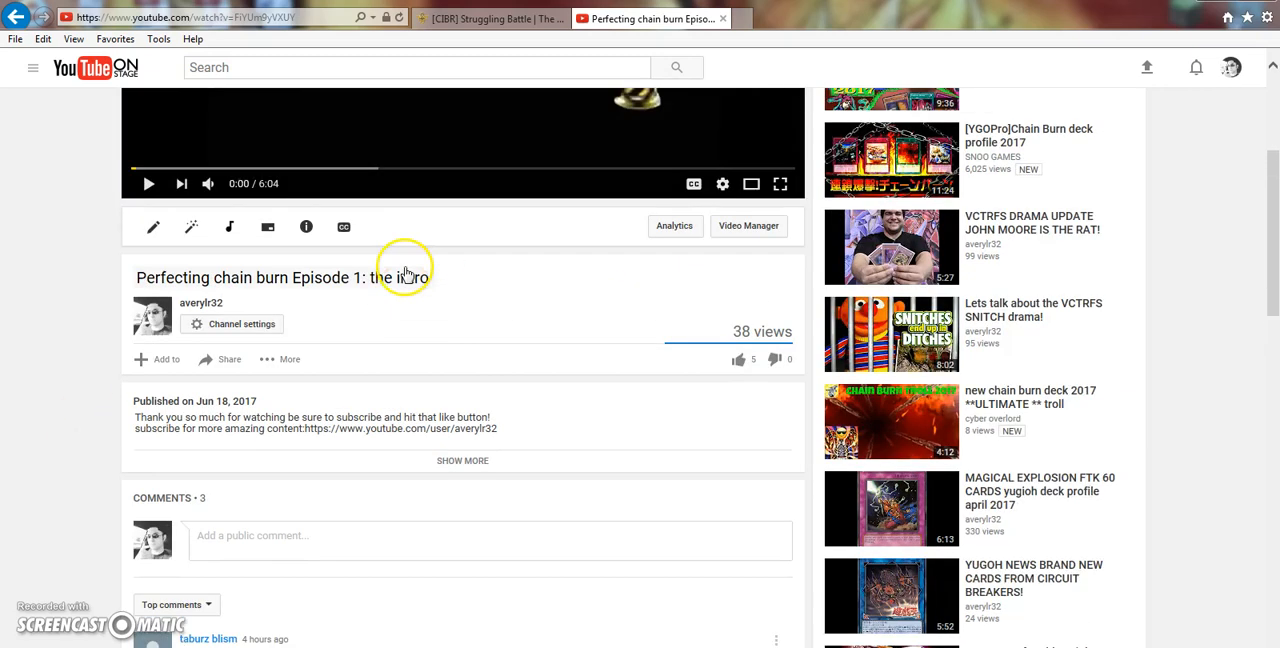
mouse_move(640, 352)
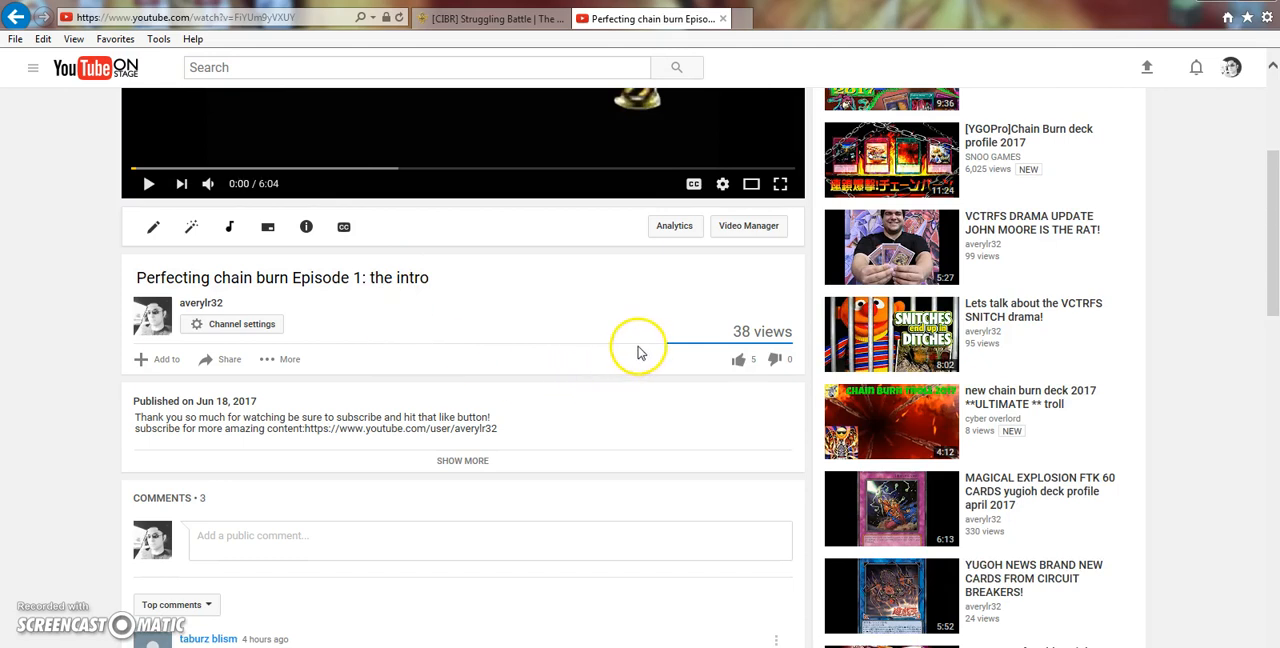
mouse_move(668, 343)
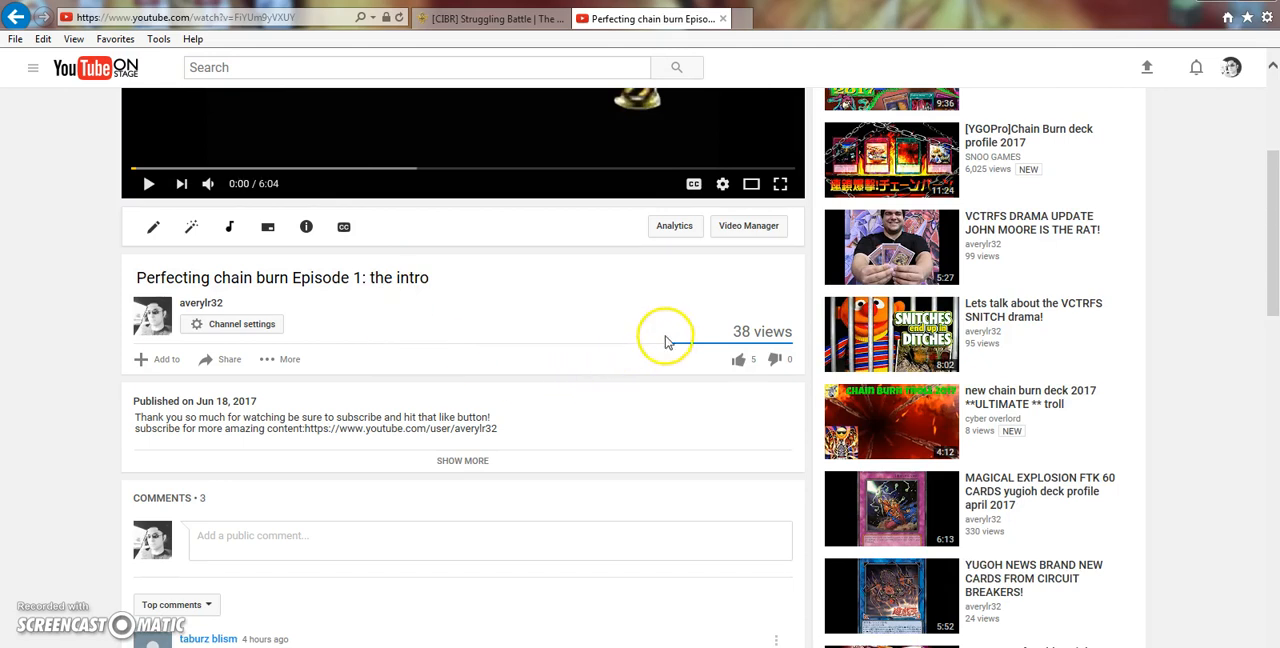